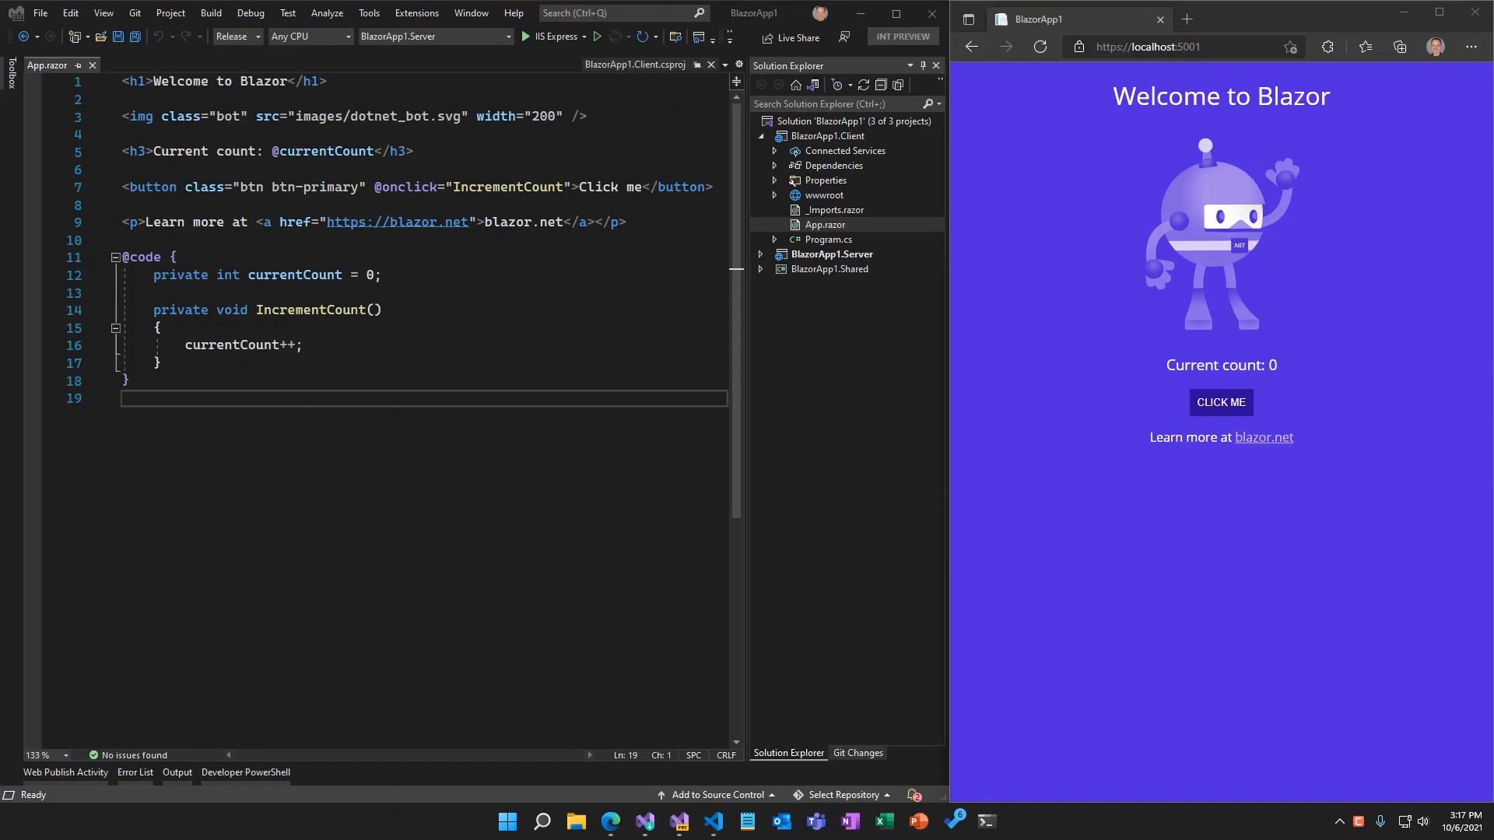
mouse_move(1367, 265)
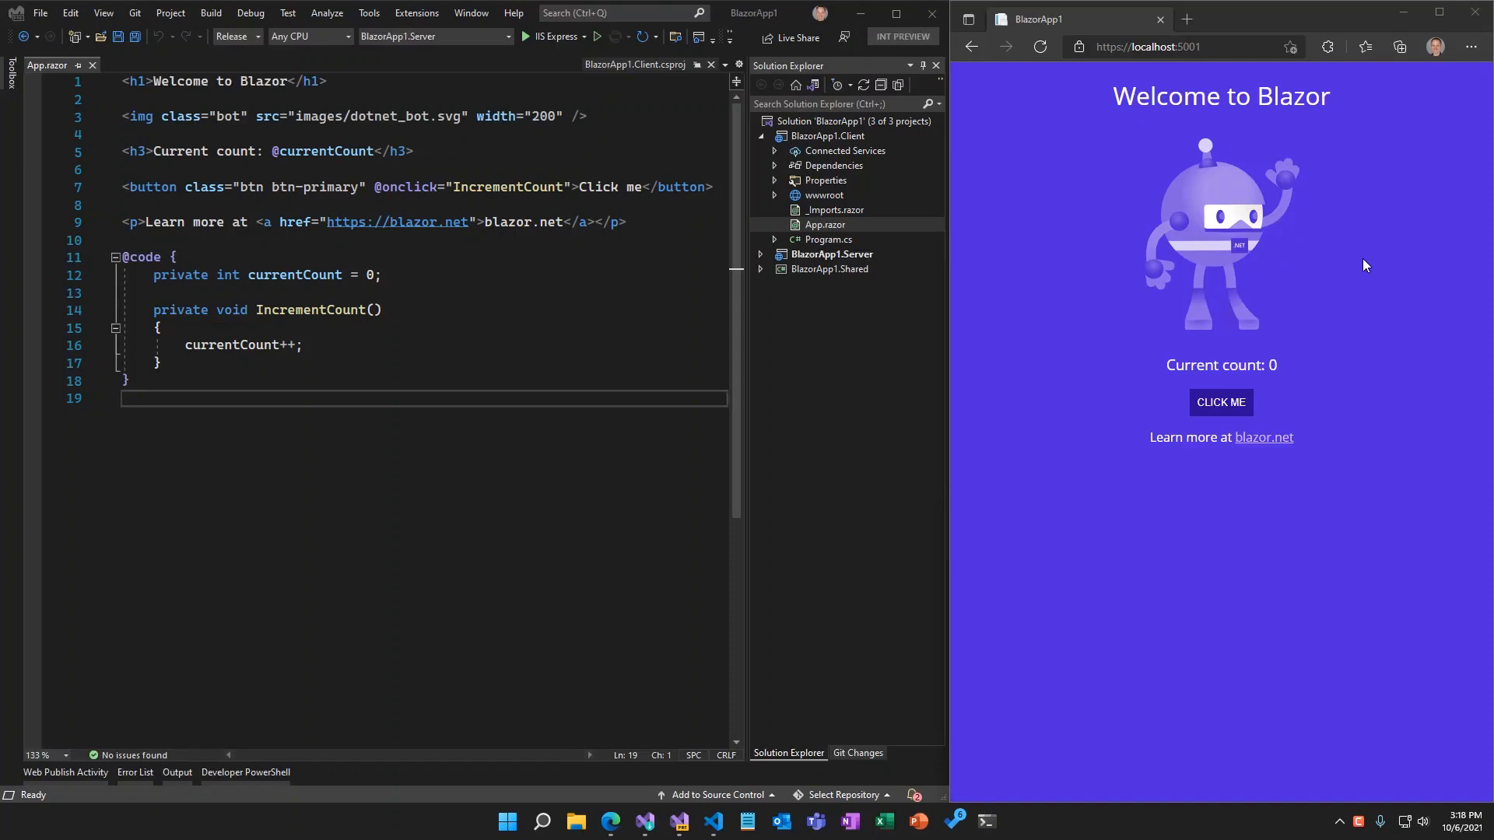
mouse_move(819, 146)
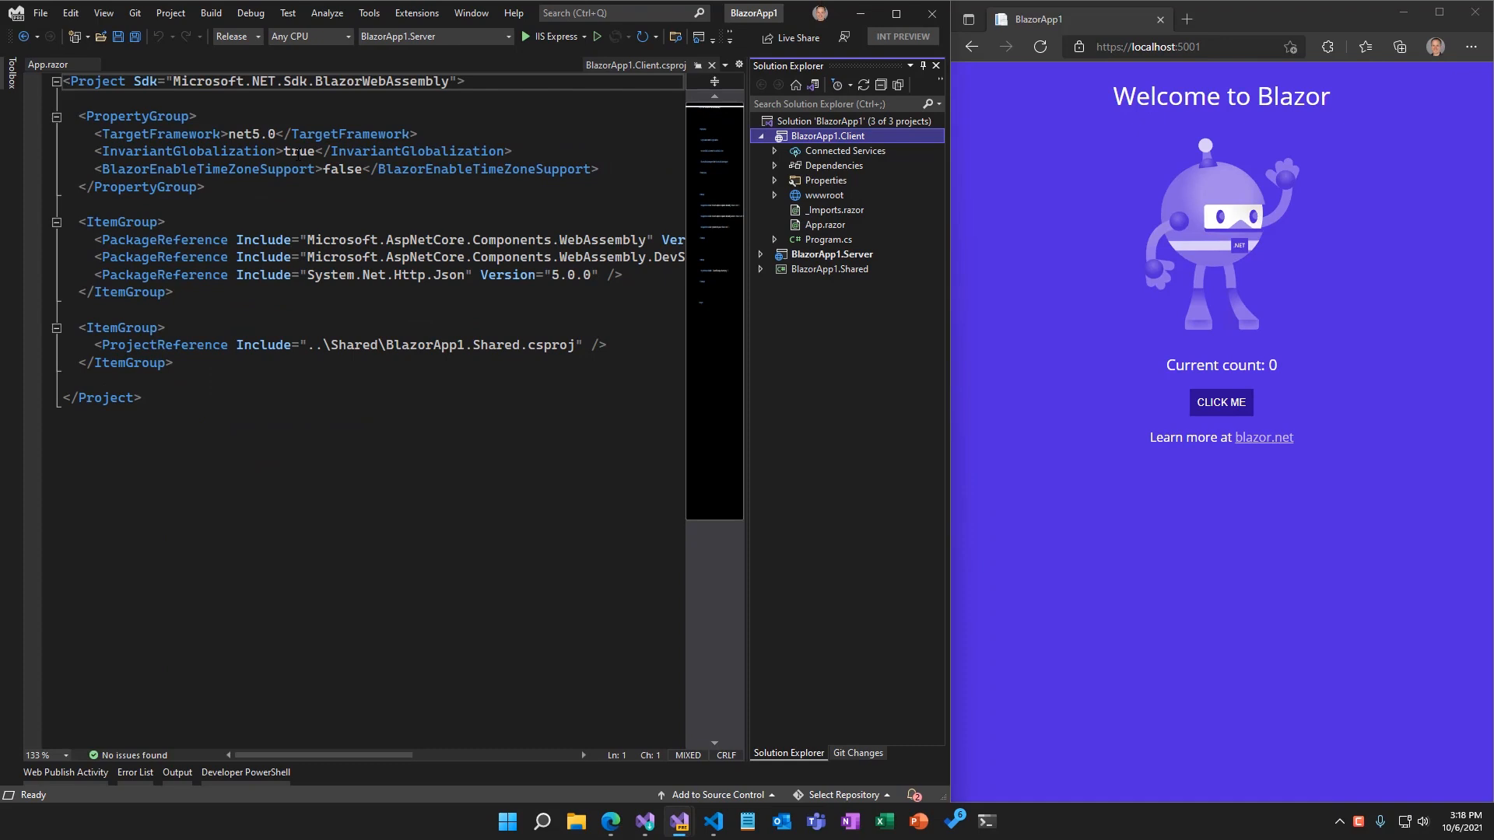
mouse_move(771, 233)
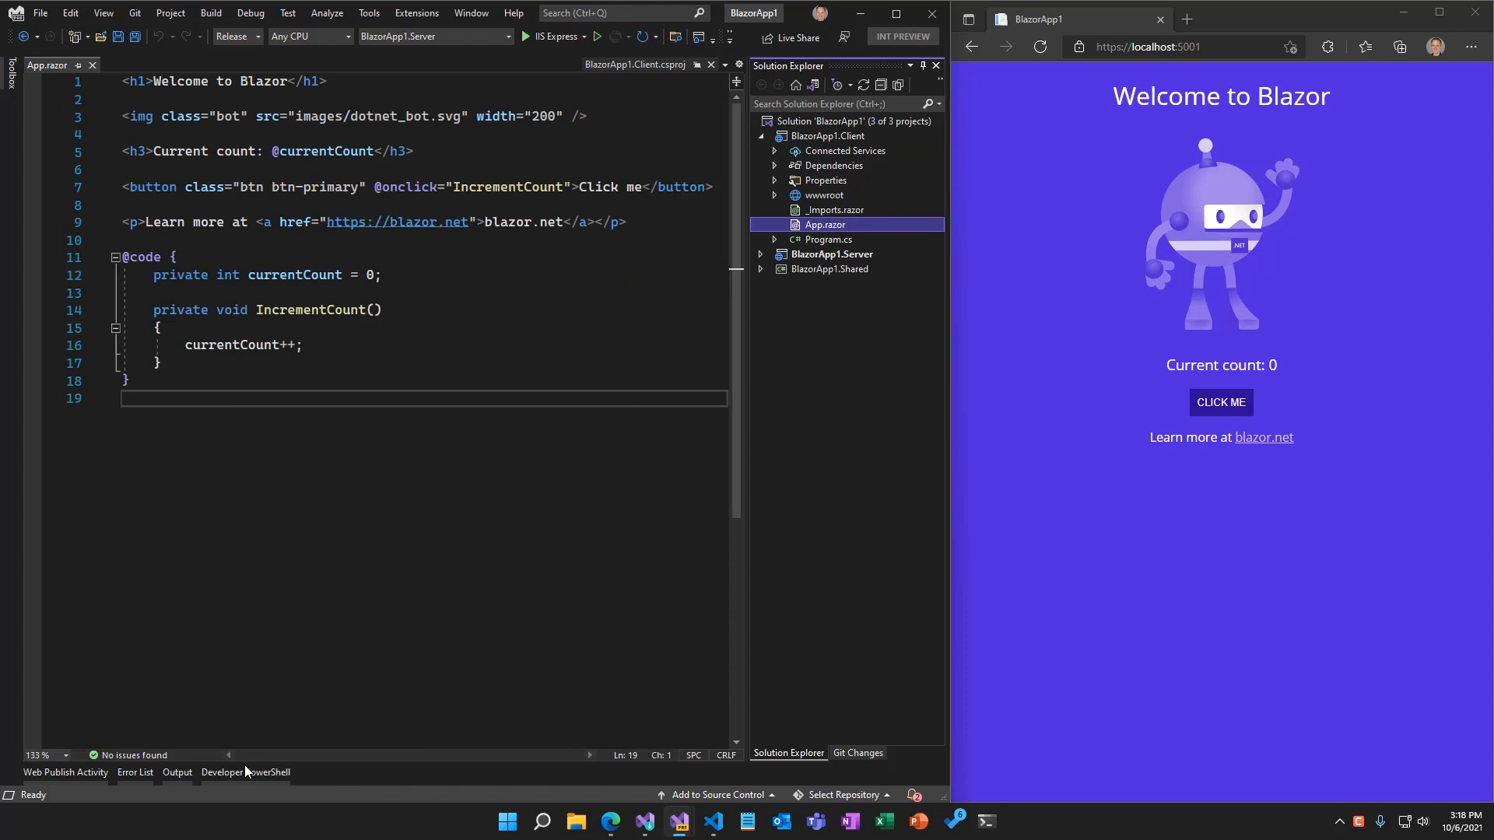
Run dotnet publish -c Release for the Server project from the Developer PowerShell.
left_click(246, 772)
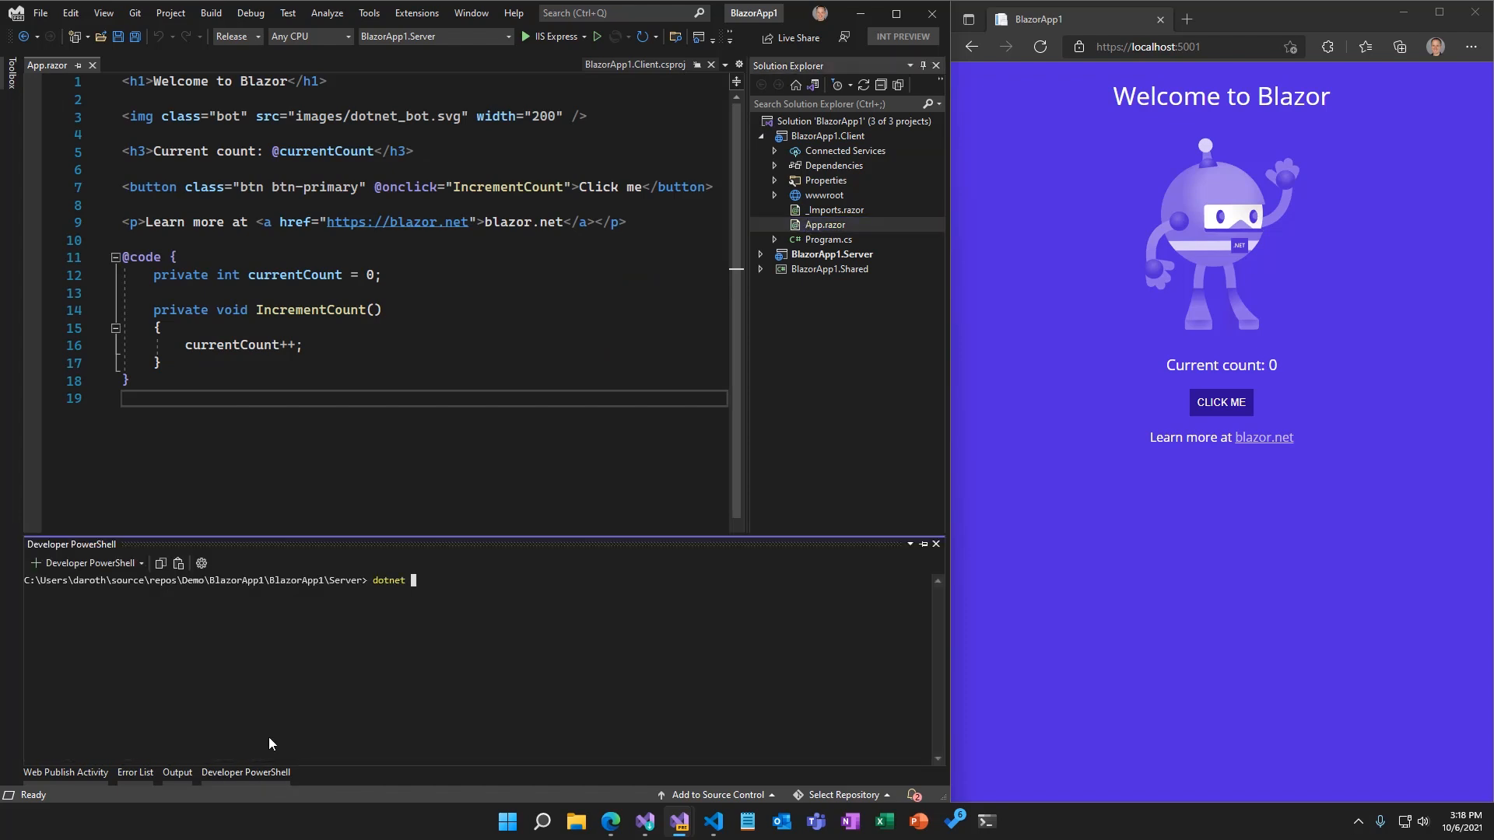
type("publish -c")
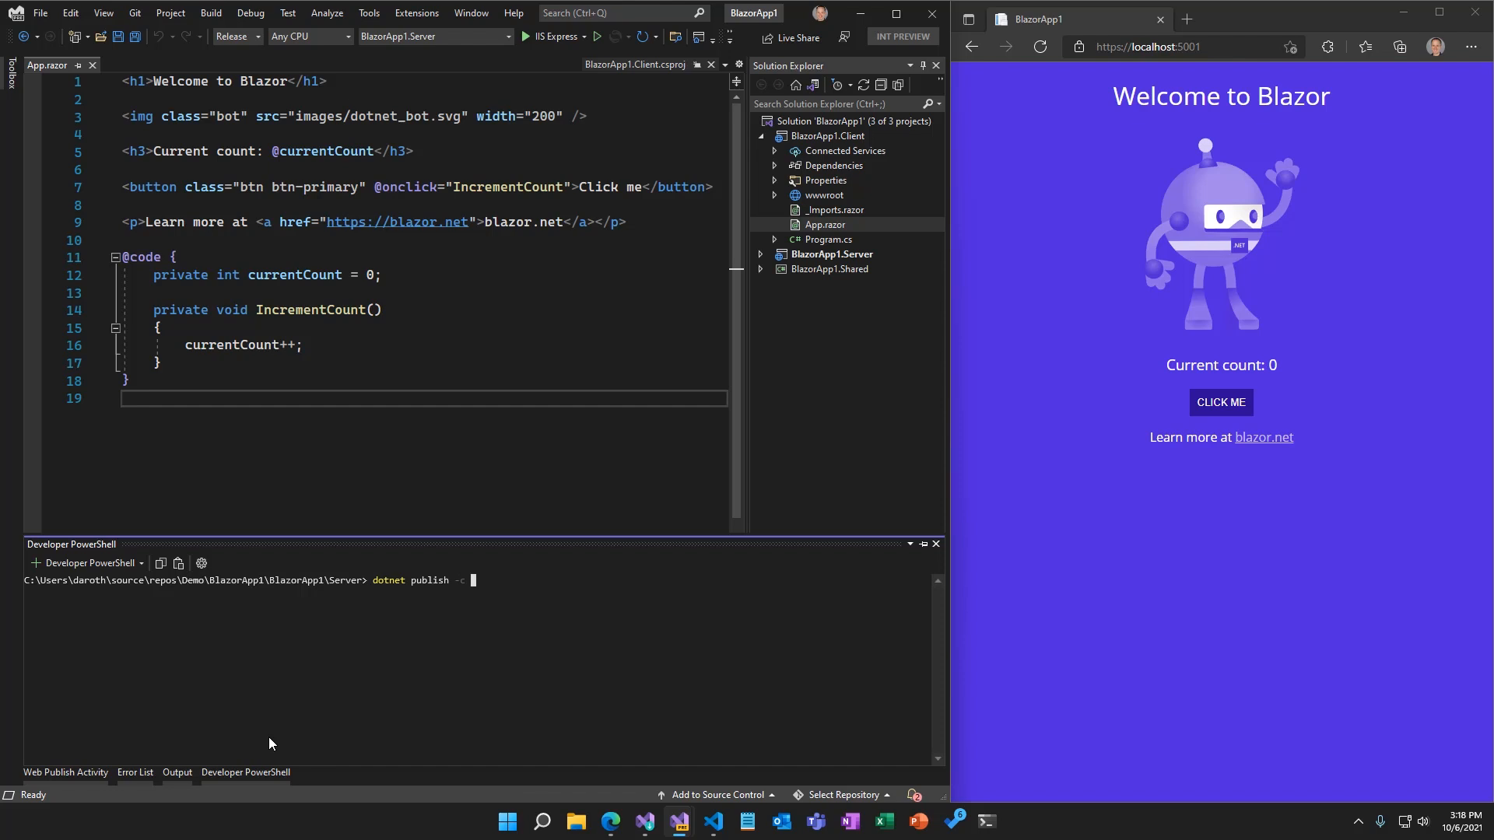
key("Enter")
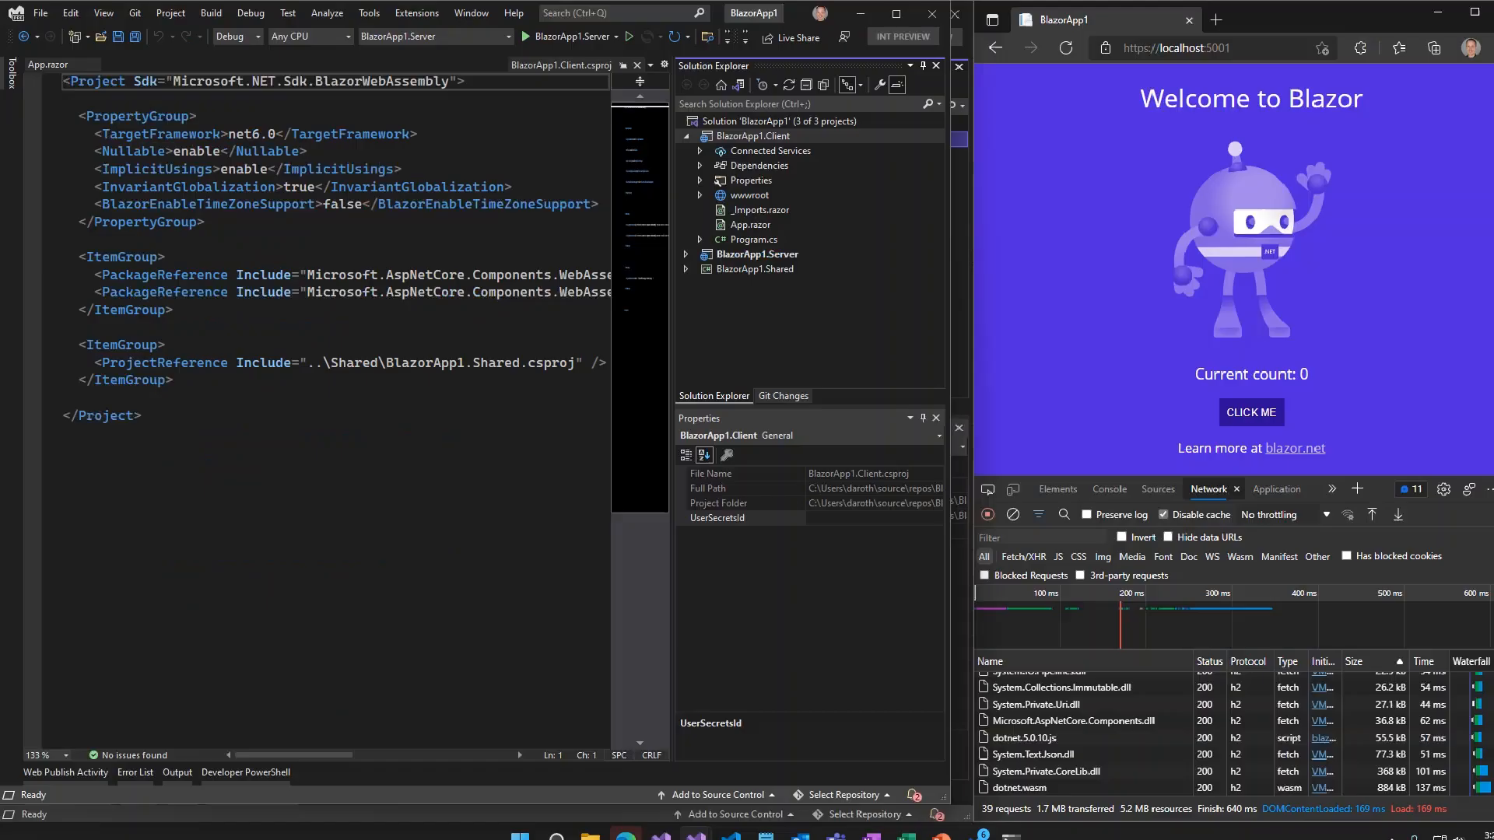
Dismiss the Visual Studio Installer and enter dotnet publish -c Release in the terminal again.
left_click(659, 824)
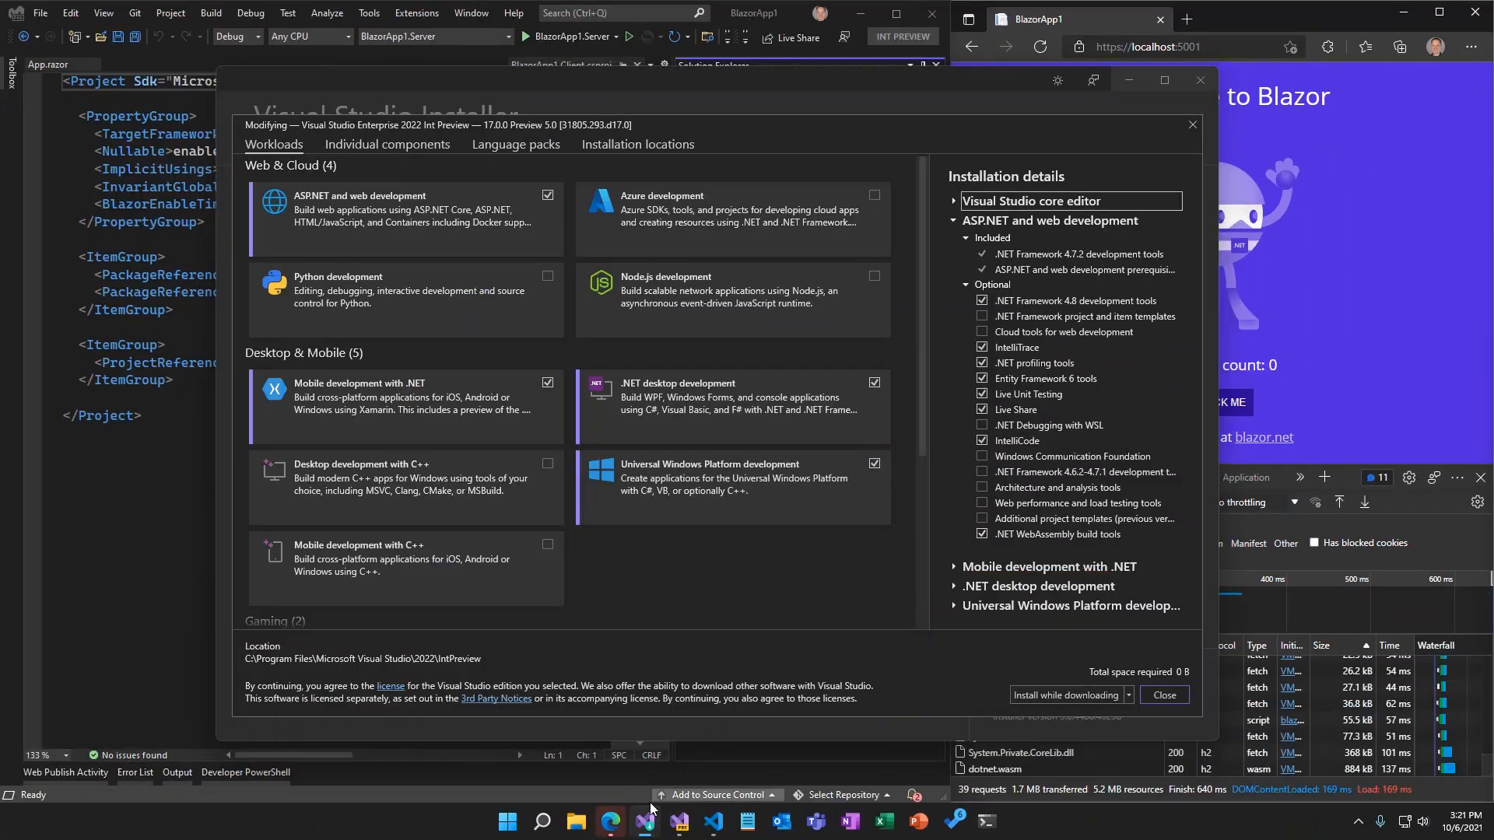
left_click(1164, 694)
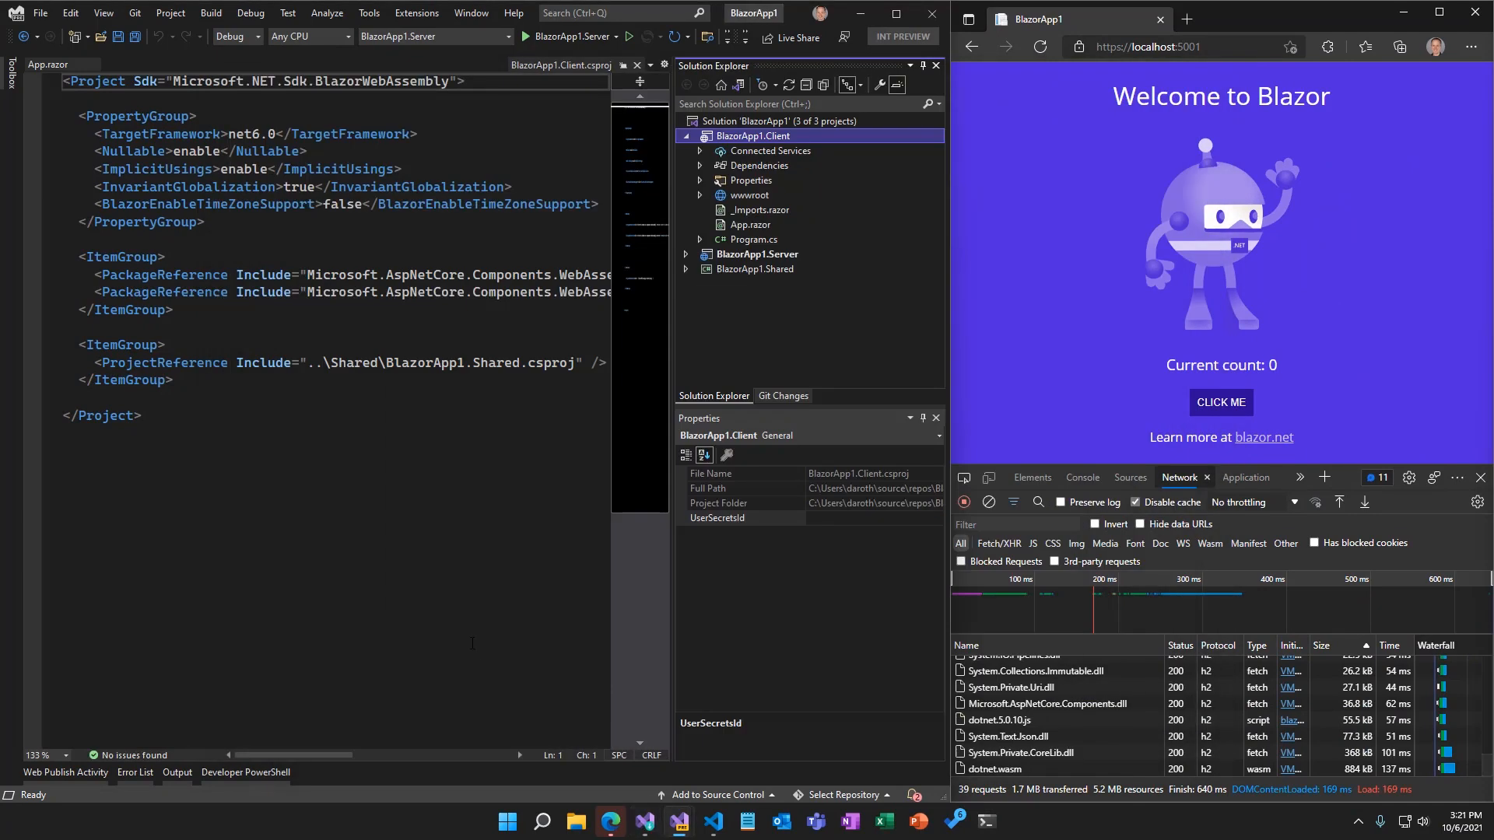
left_click(241, 772)
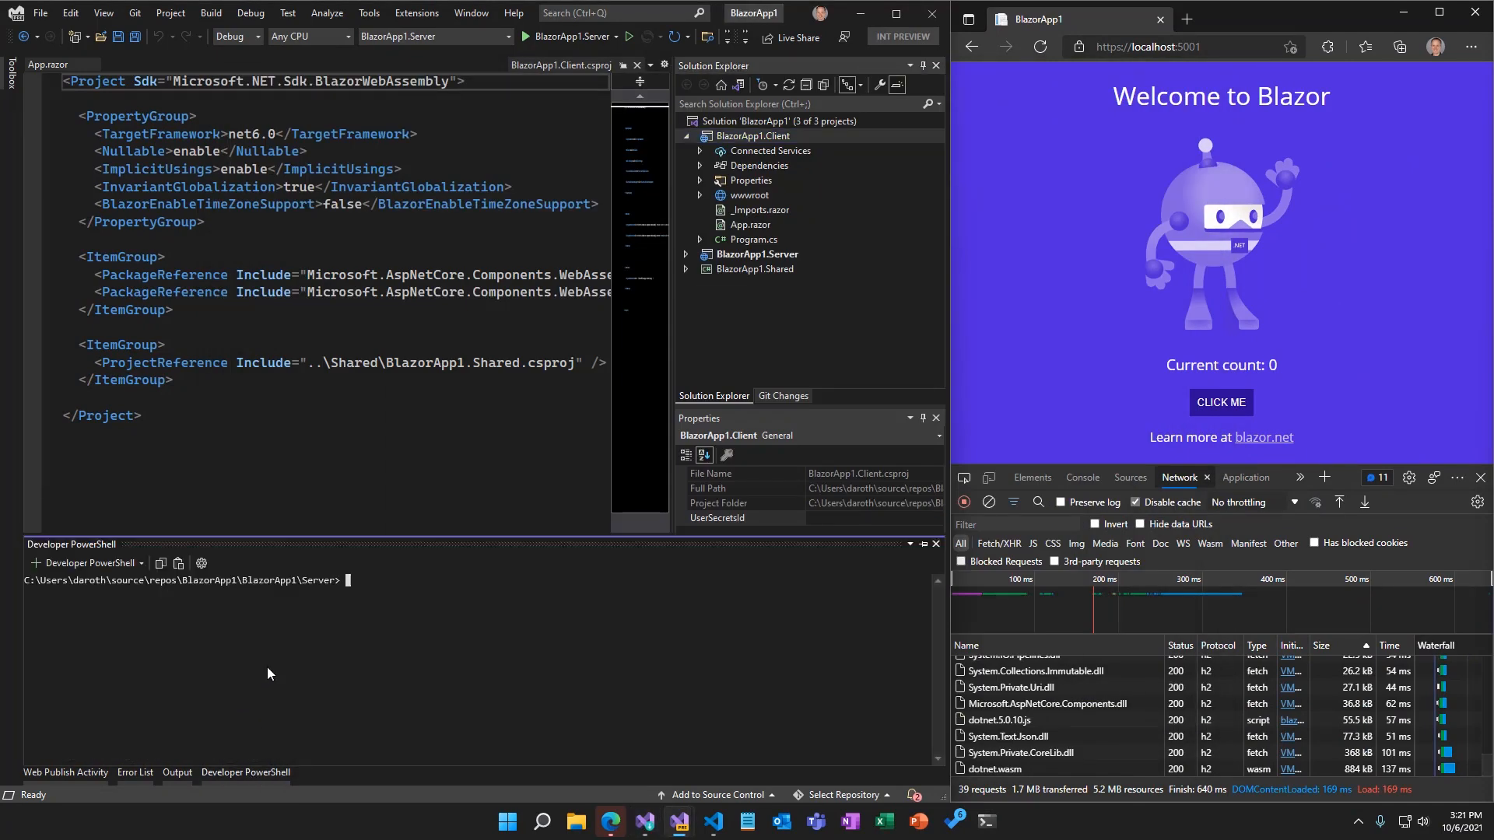
type("dotnet publish -c Release")
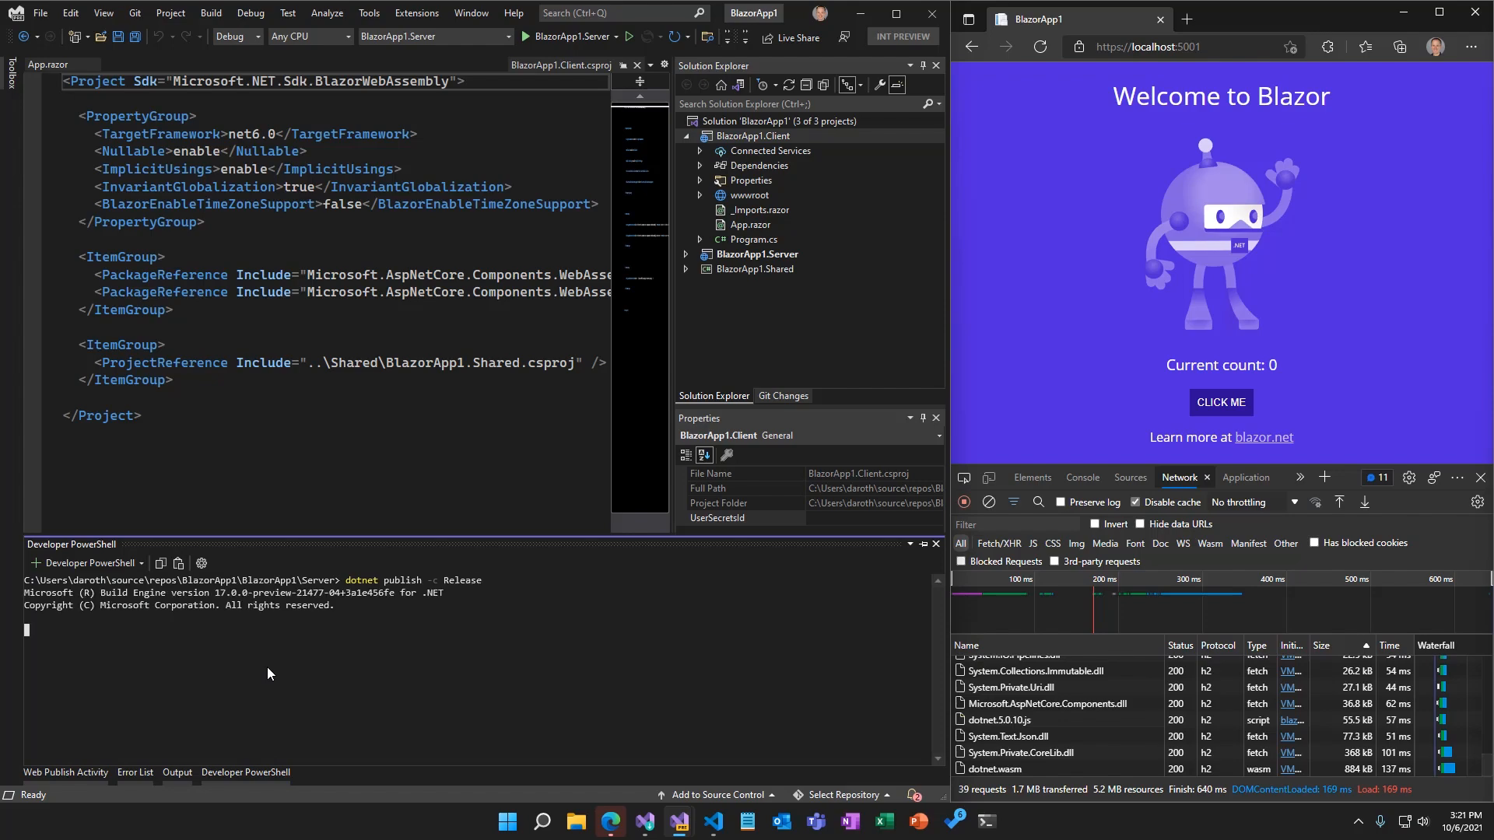